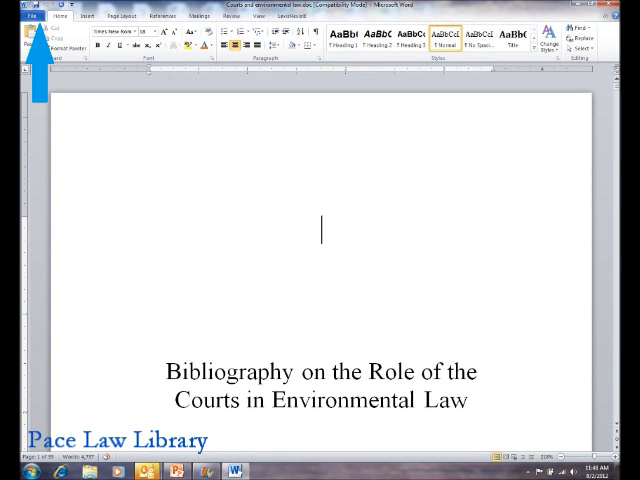
- Open the File Info view to see the document's properties, author and last-modified-by details
left_click(34, 17)
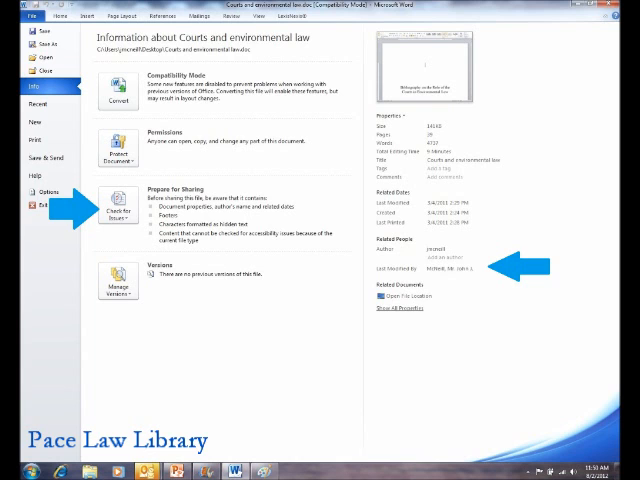
- Show the Check for Issues options under Prepare for Sharing
left_click(118, 216)
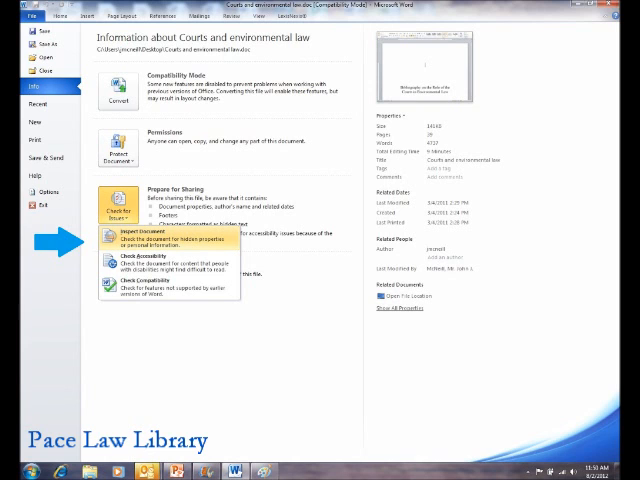
- Launch the Document Inspector from the Check for Issues list
left_click(140, 238)
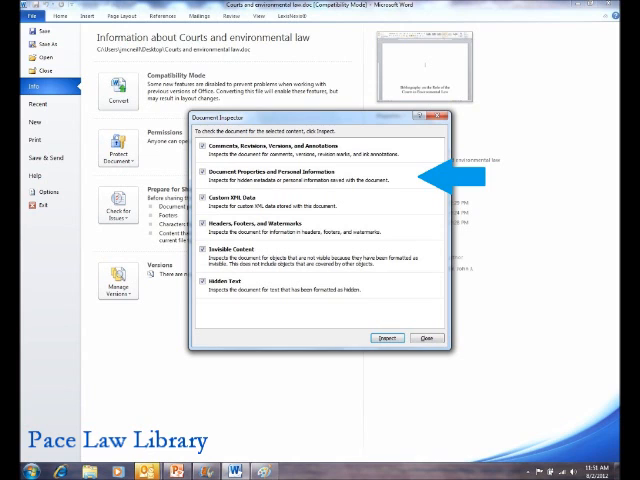
- Run the inspection to find document properties, author and related dates
left_click(386, 337)
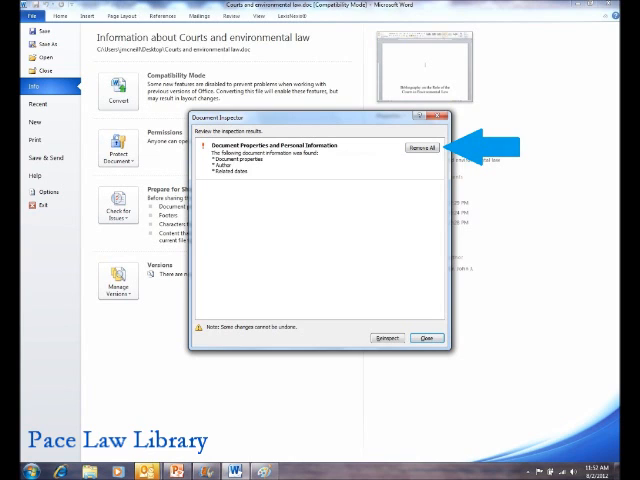
- Remove all Document Properties and Personal Information, then close the Document Inspector
left_click(424, 150)
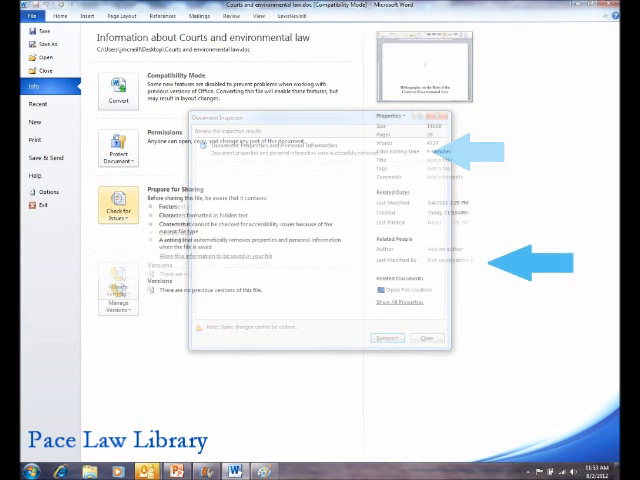
left_click(428, 337)
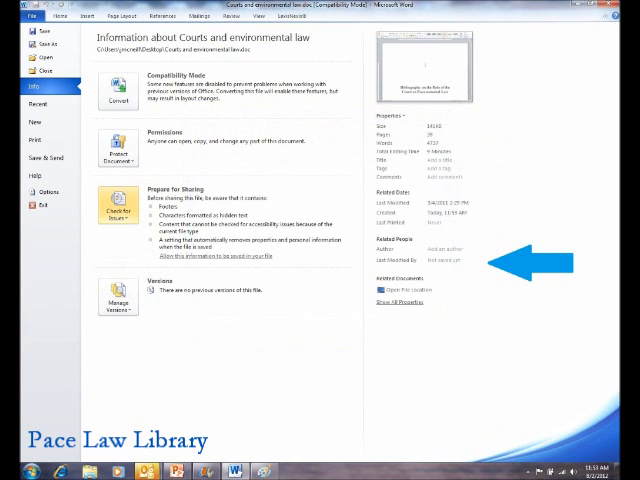